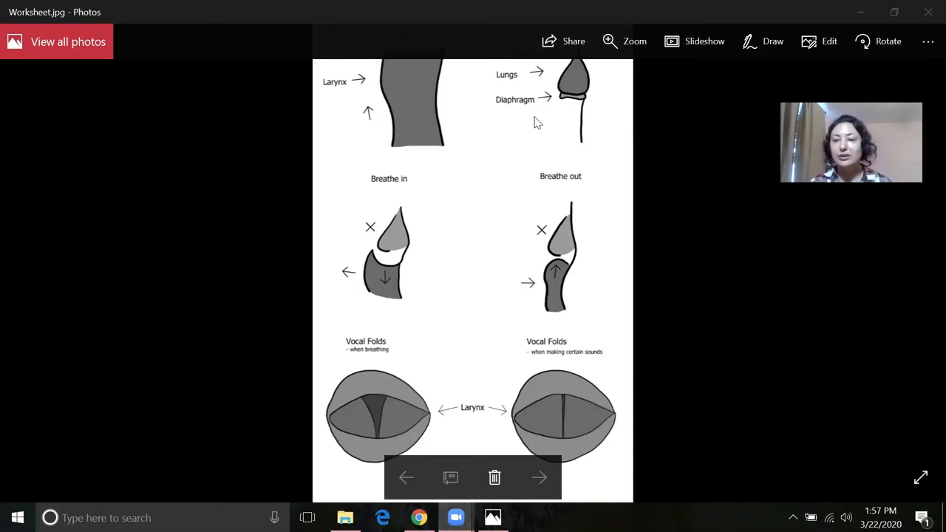
{"action": "mouse_move", "coordinate": [289, 212]}
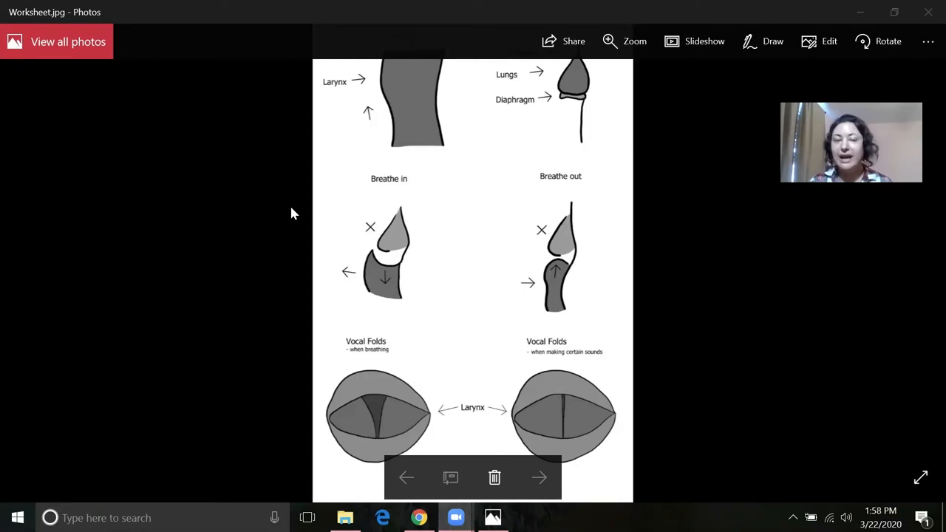